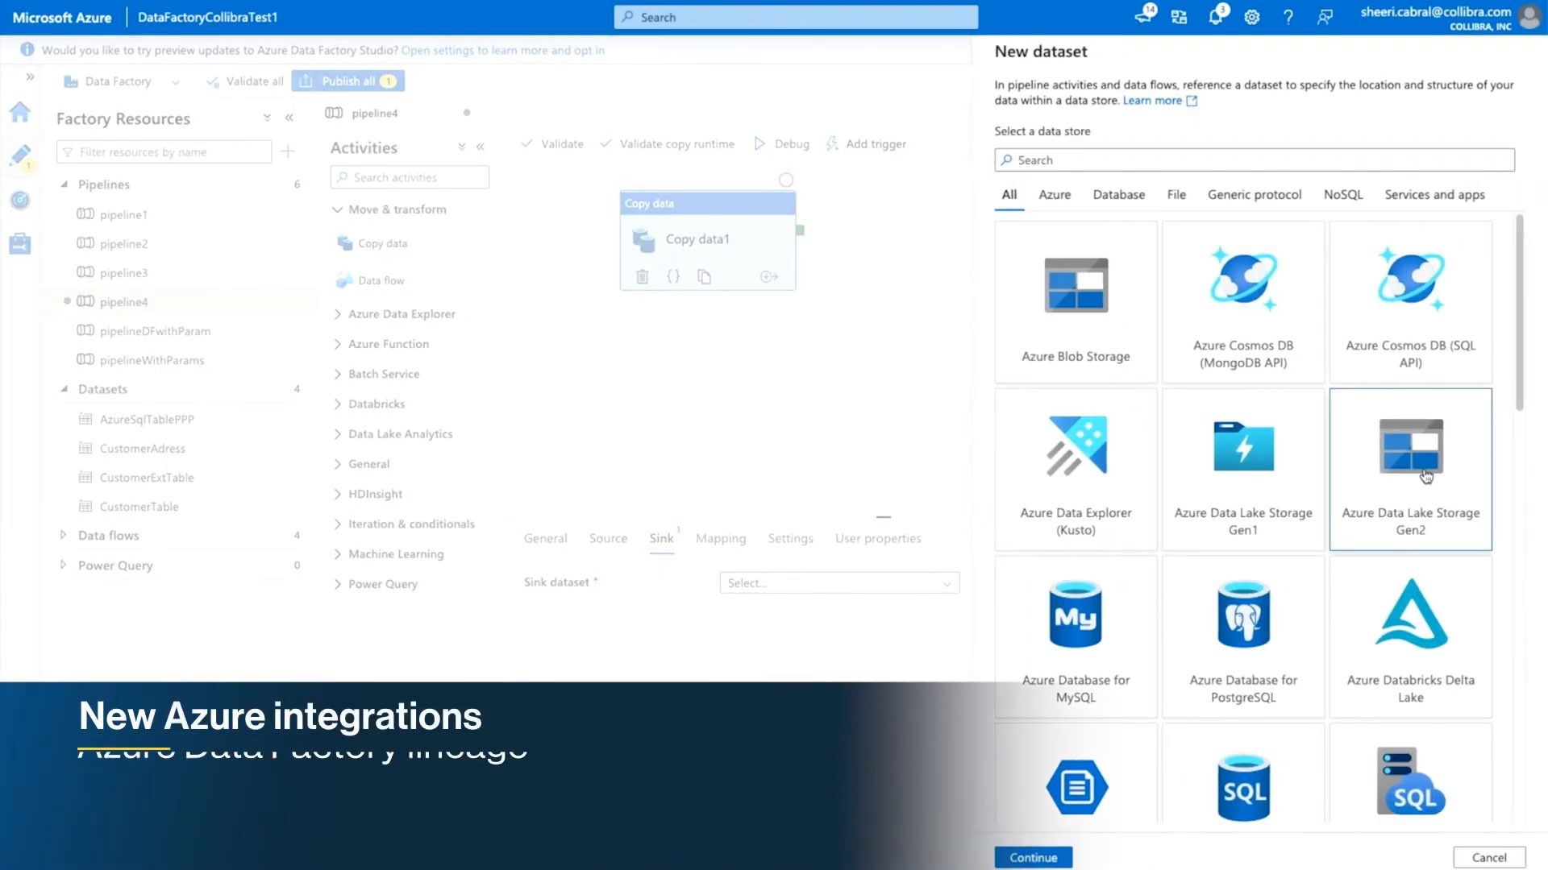
- Choose Azure Data Lake Storage Gen2 as the new dataset's data store
click(1032, 856)
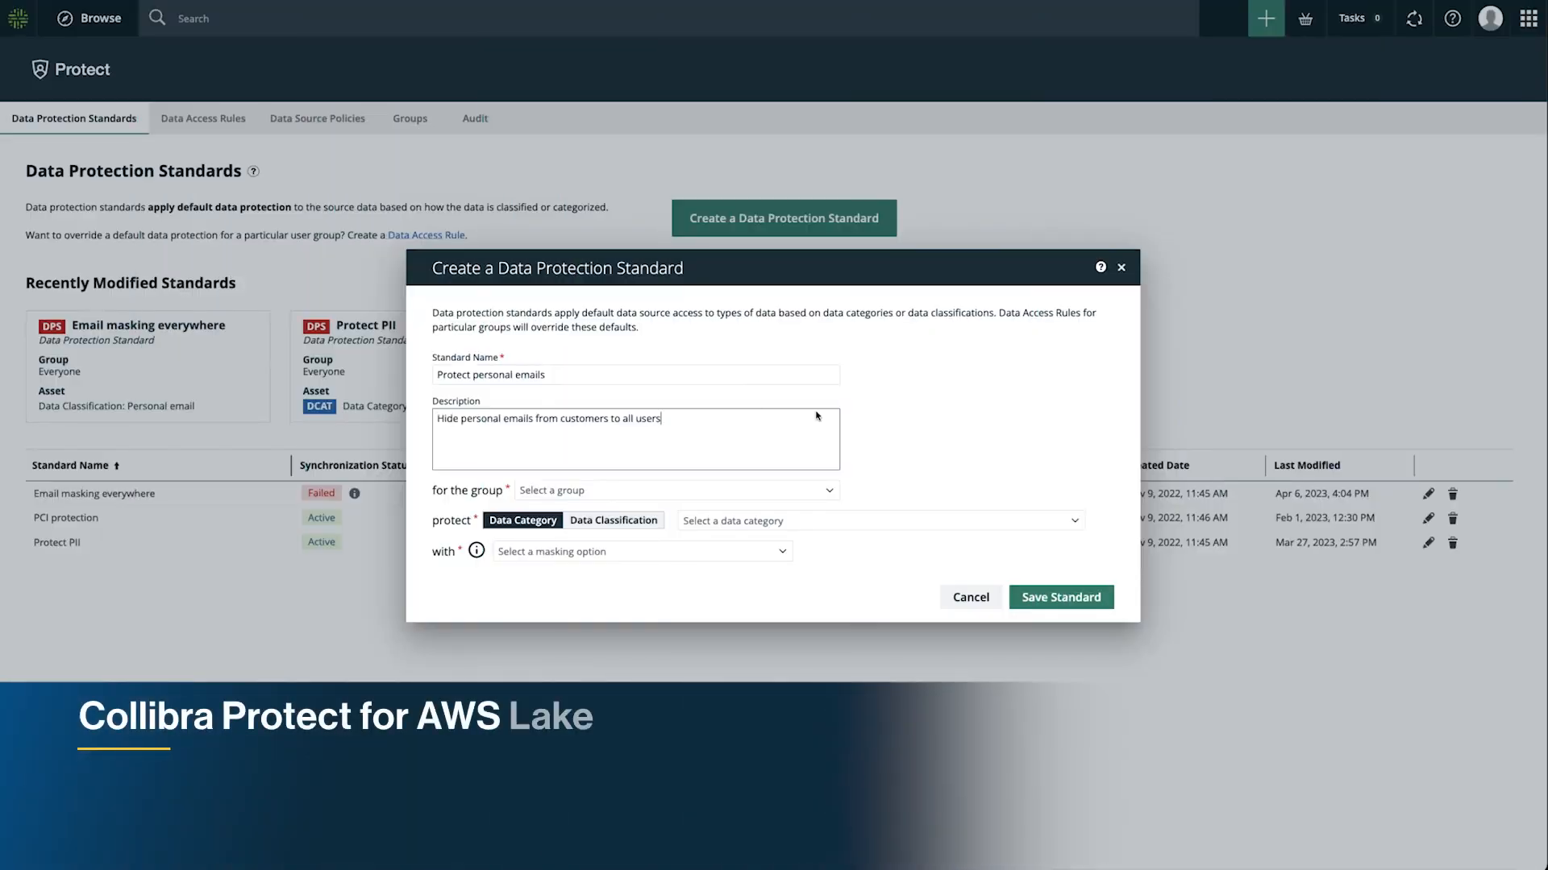
- Scope the standard to the Everyone group and the Personal email data classification
click(676, 490)
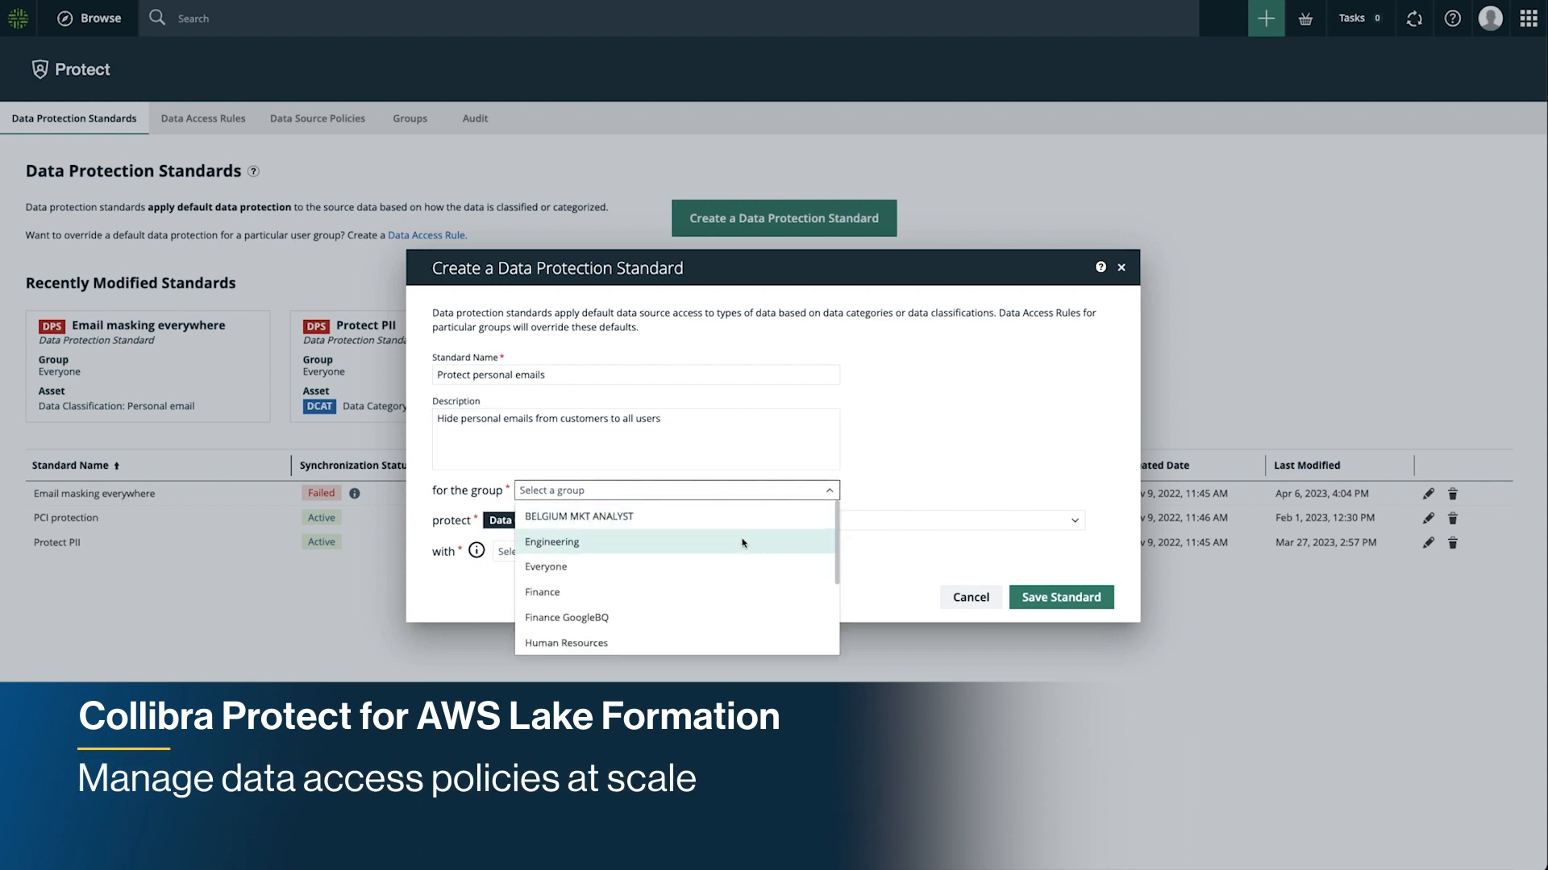
click(547, 565)
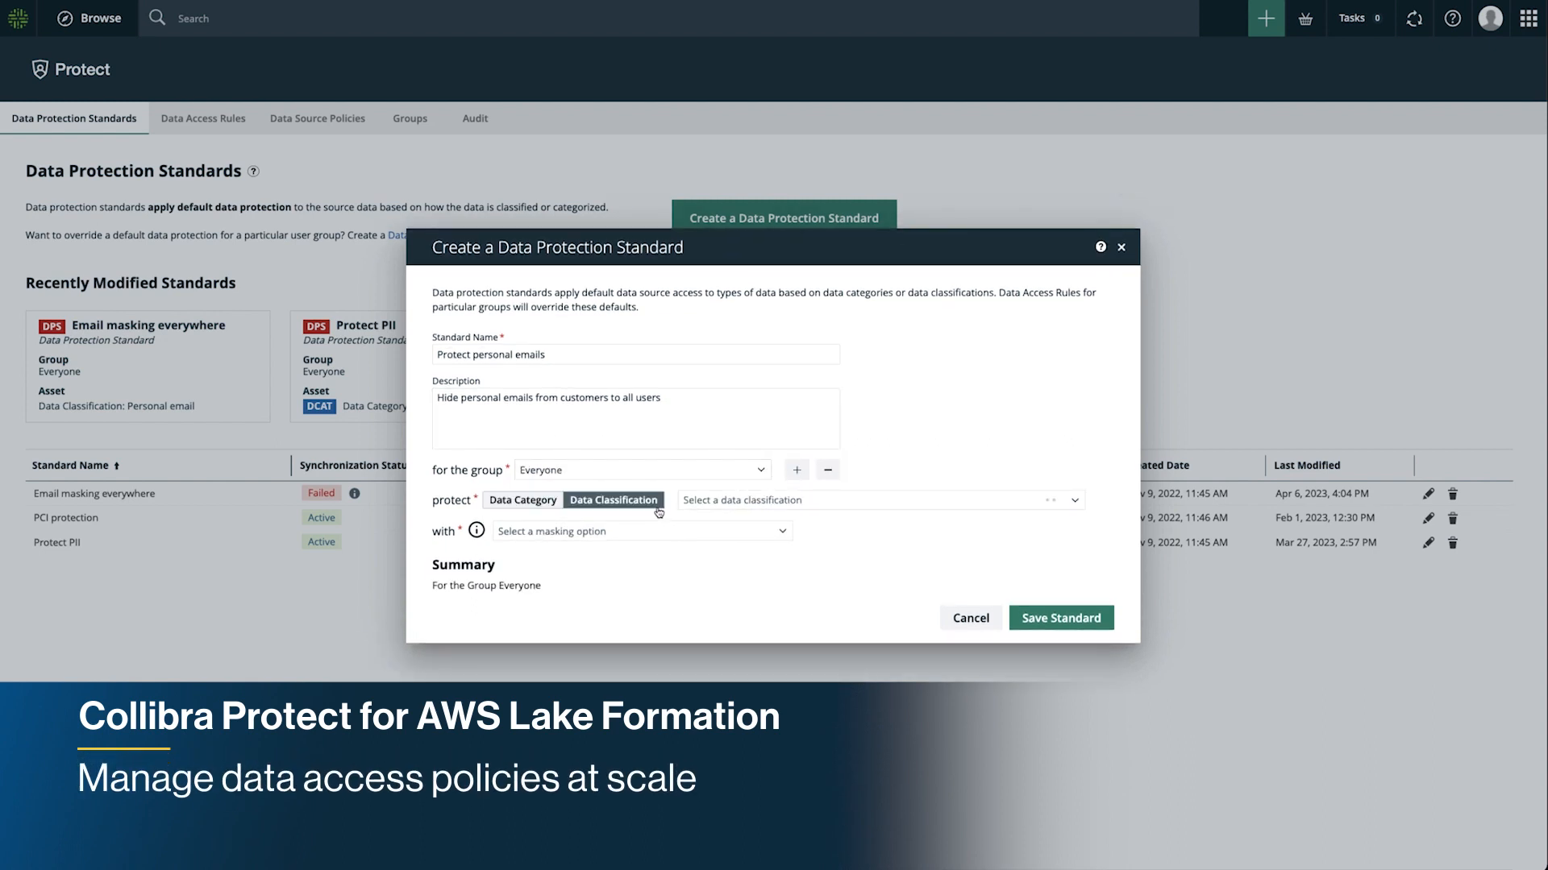
text(ema)
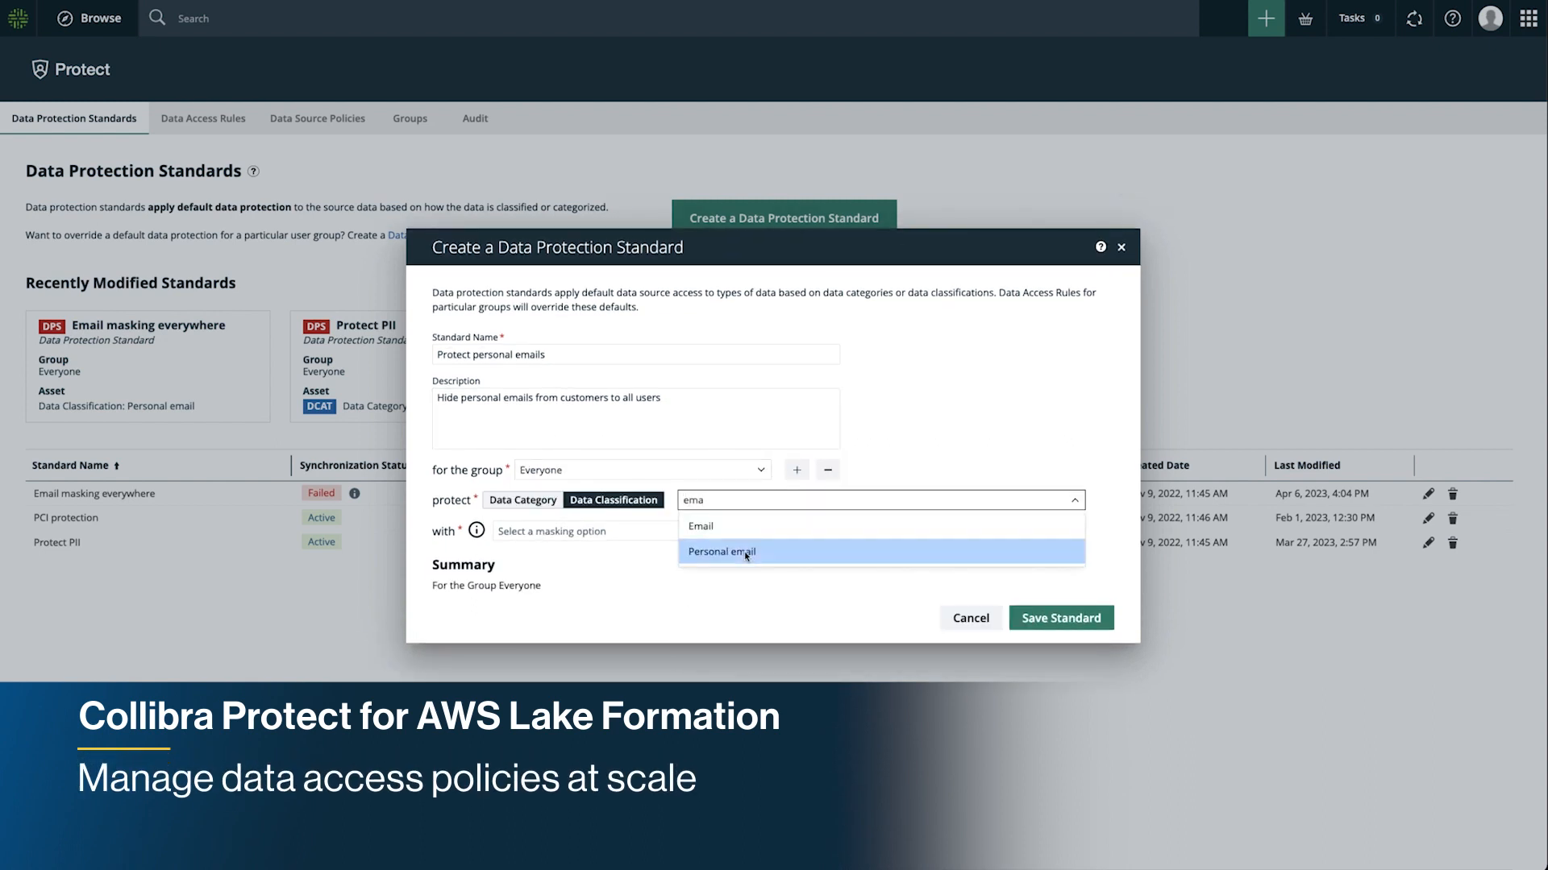
click(723, 552)
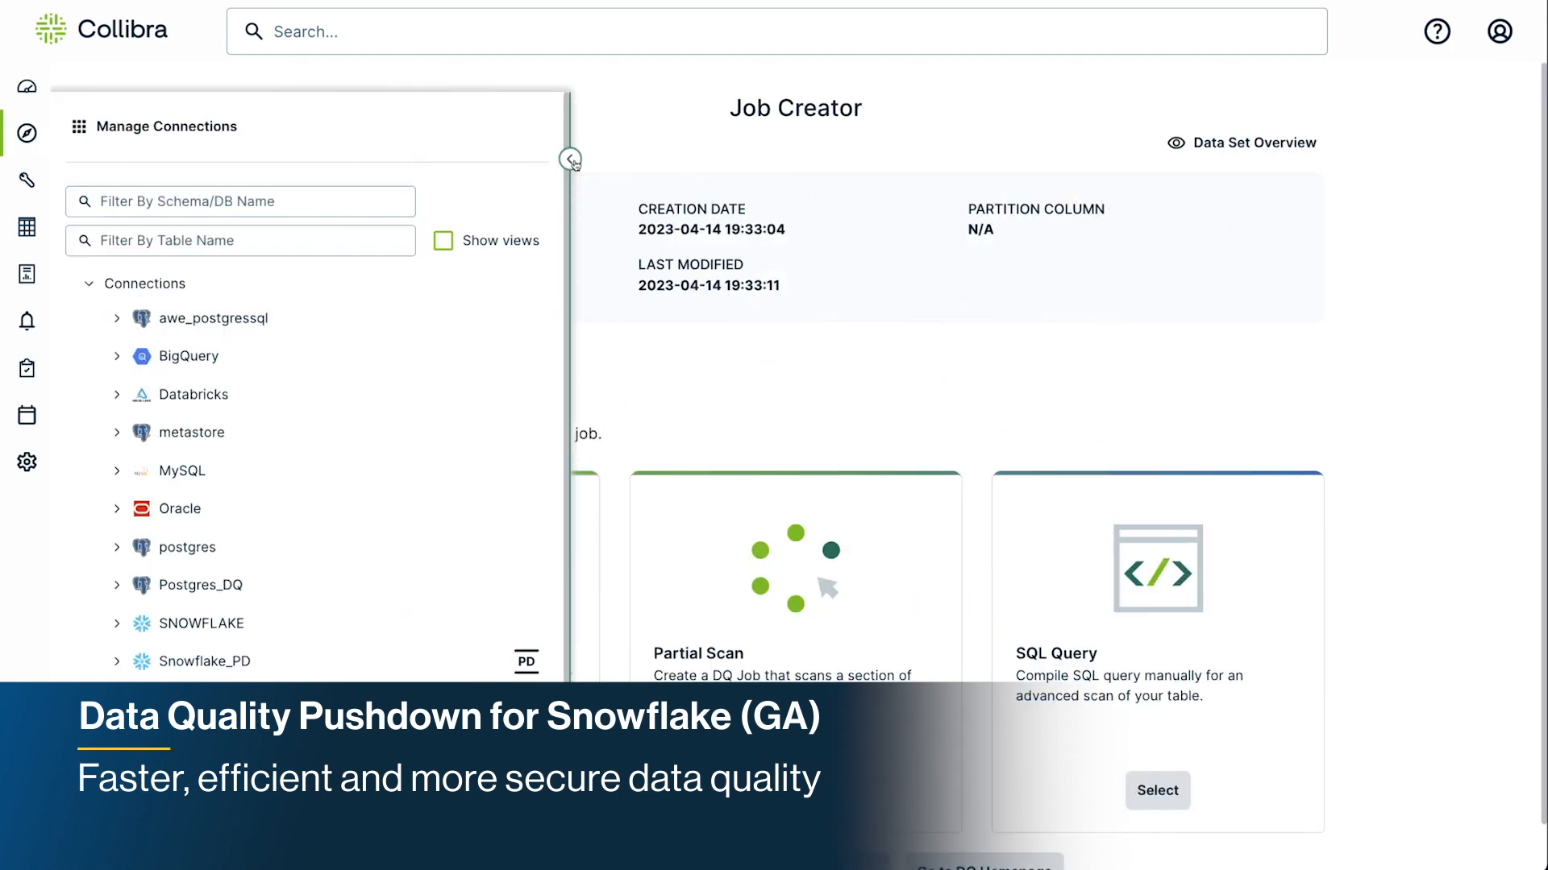
- Browse the SNOWFLAKE connection, then base the Tableau capability on Technical Lineage for Tableau (Beta)
click(571, 159)
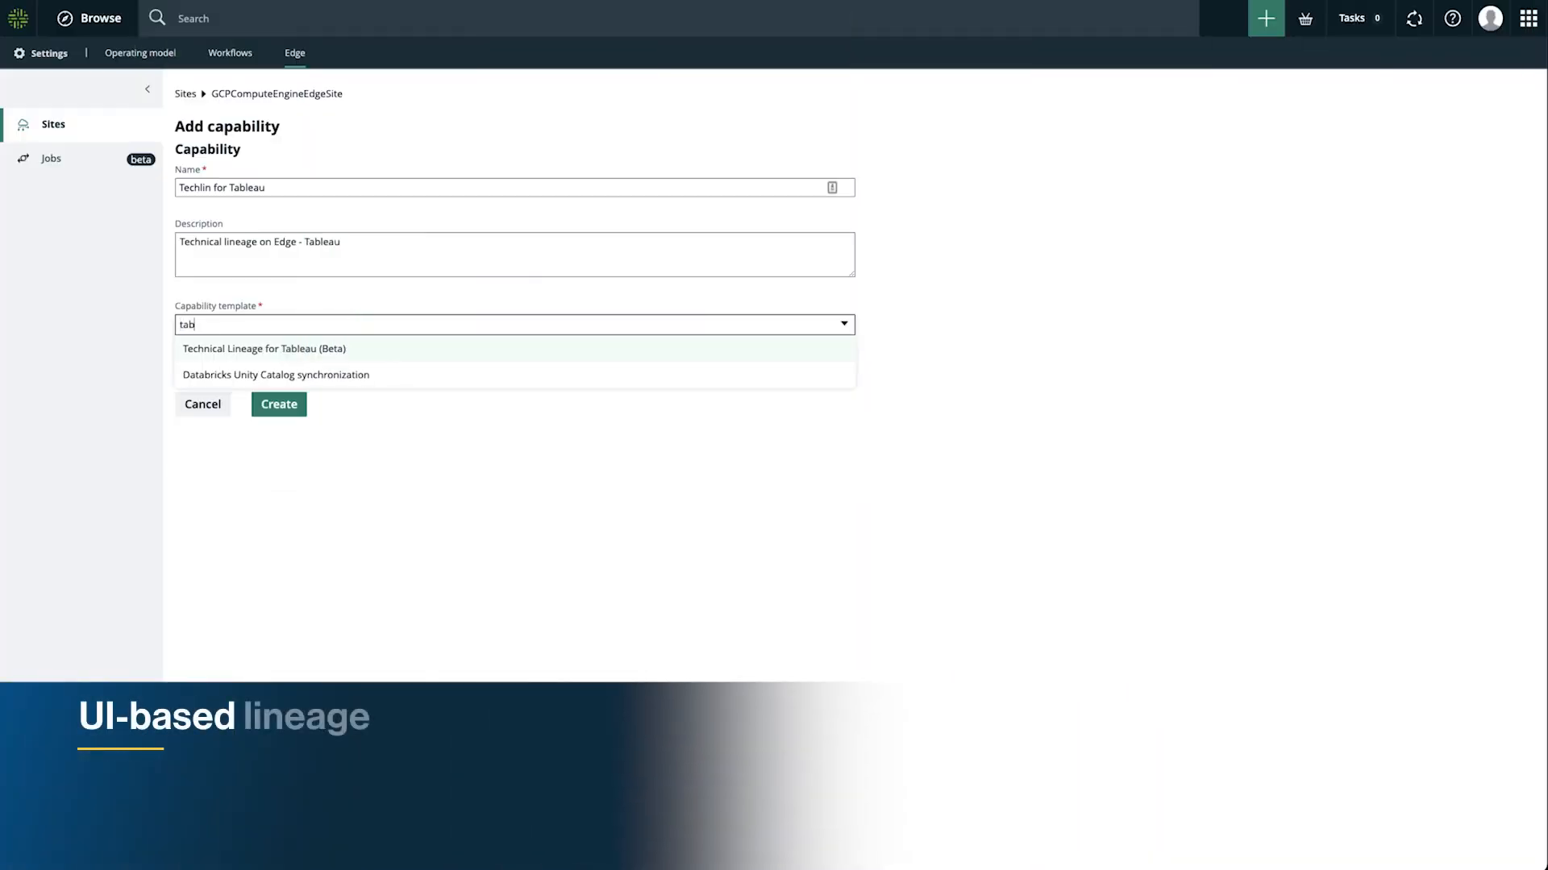
click(263, 348)
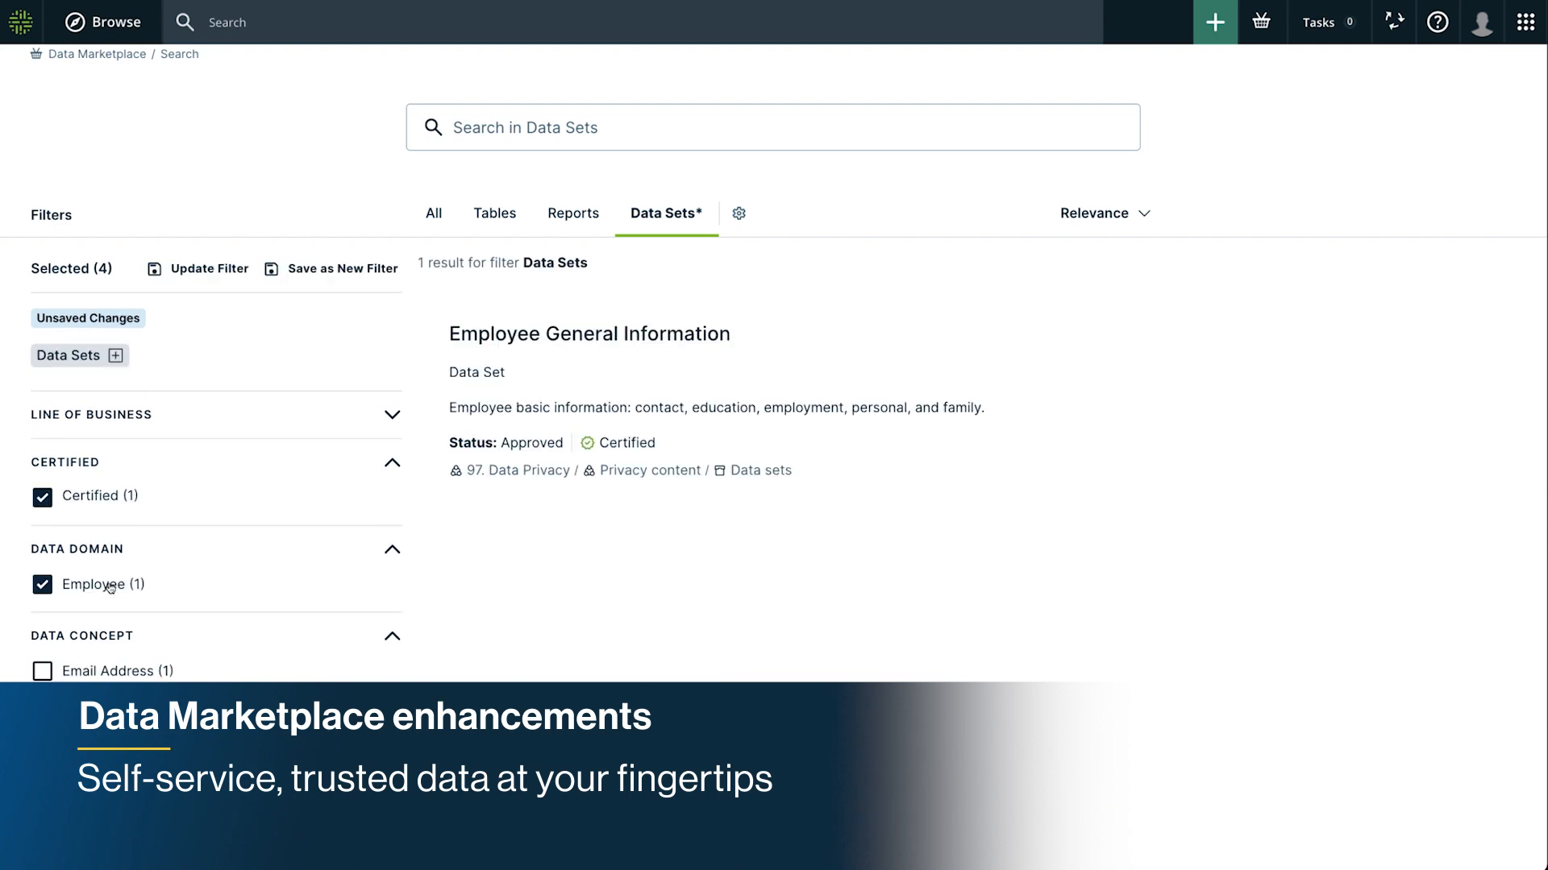
- Save the certified Employee search as personal filter 'certified employee filter'
text(certified employee fi)
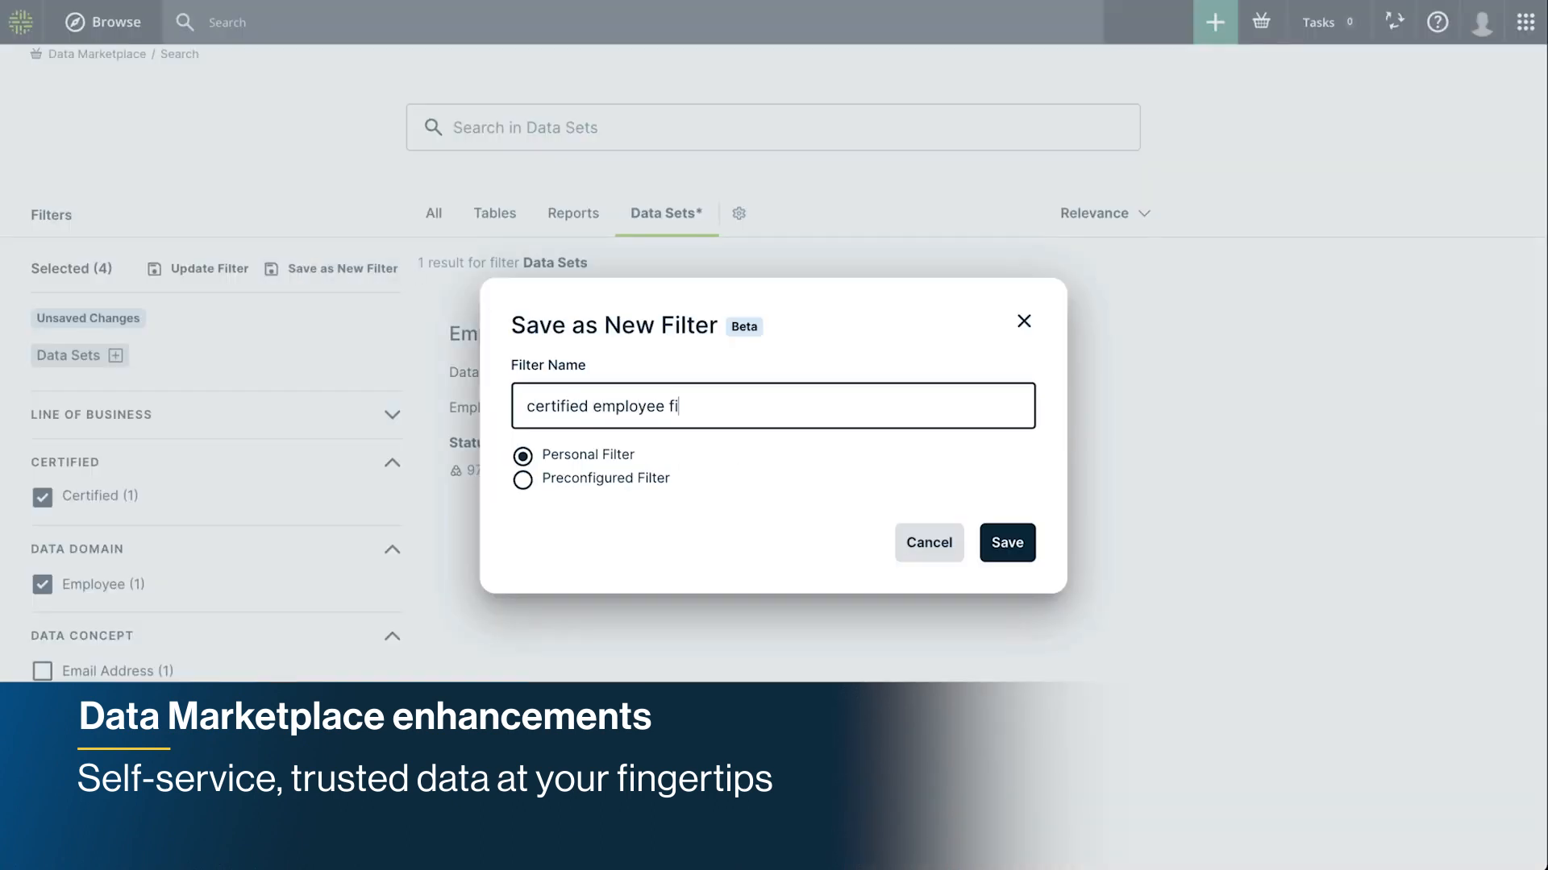
click(1006, 542)
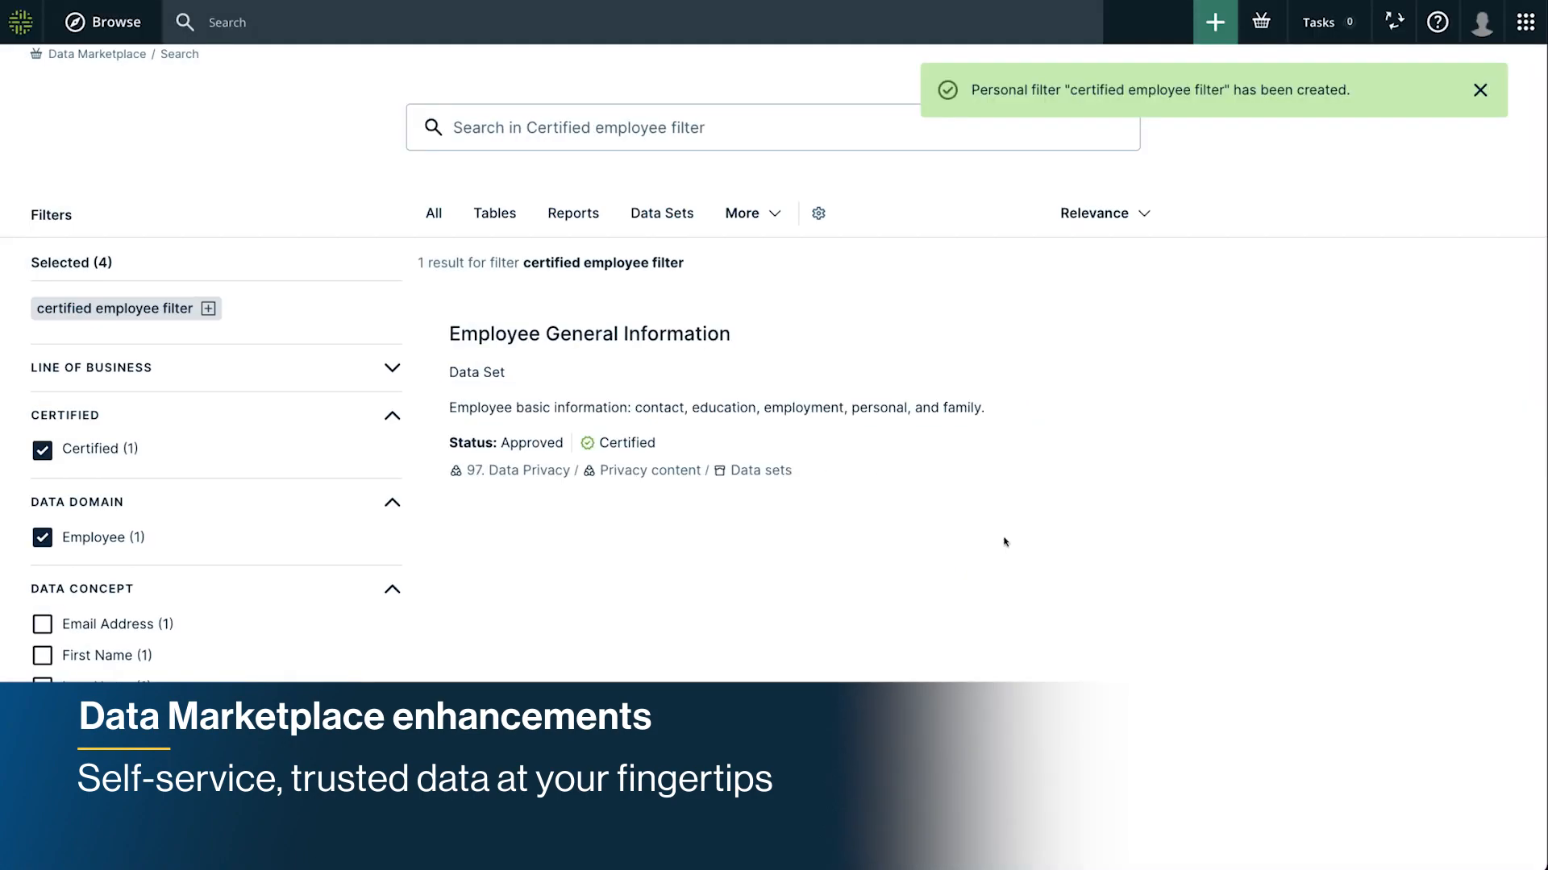